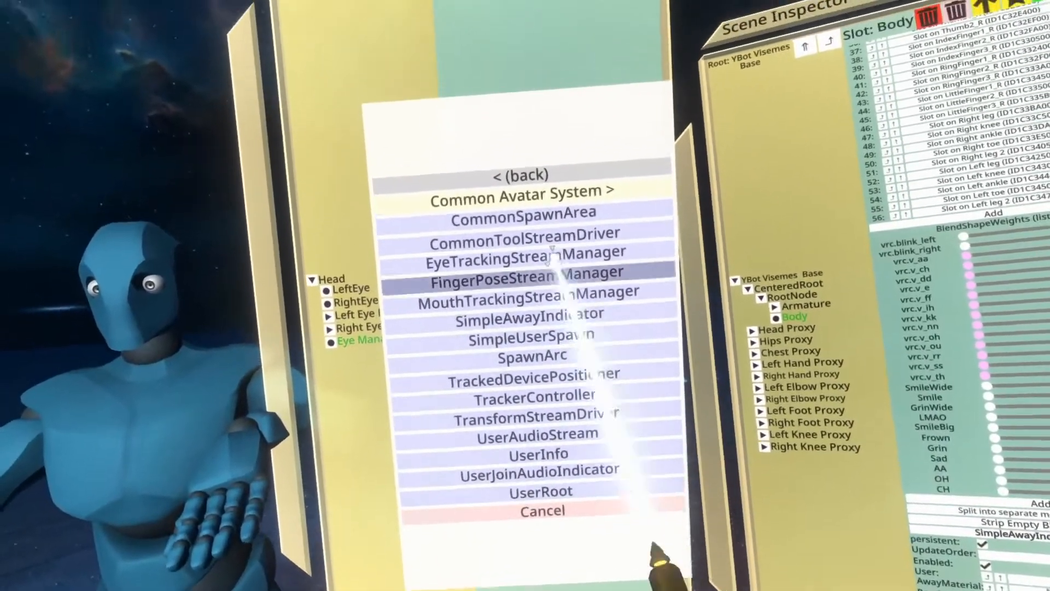
- Attach EyeManager from the Users avatar category to the Eye Manager slot
{"action": "left_click", "coordinate": [522, 174]}
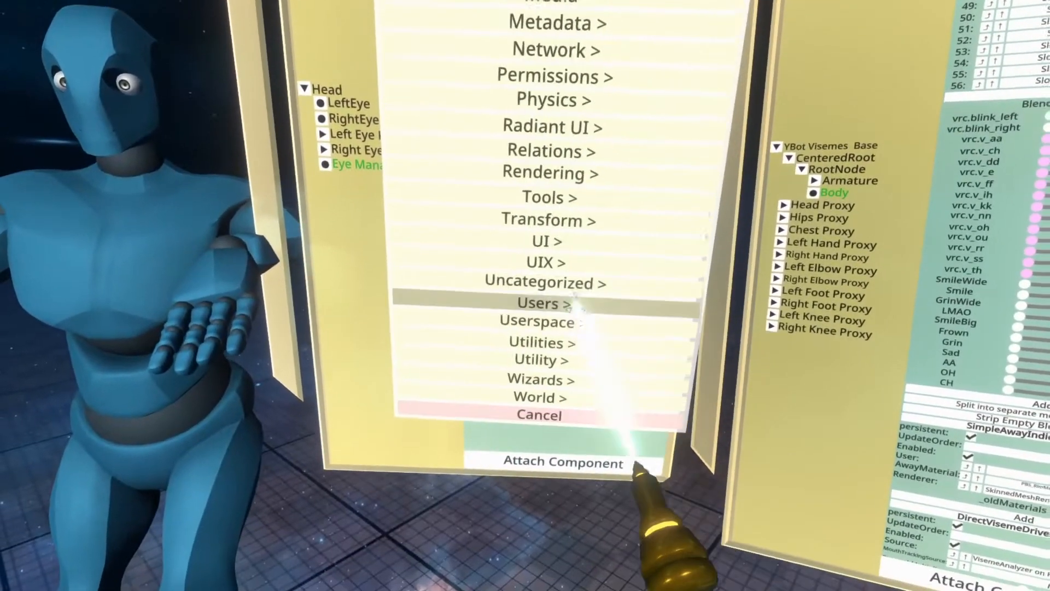
{"action": "left_click", "coordinate": [543, 303]}
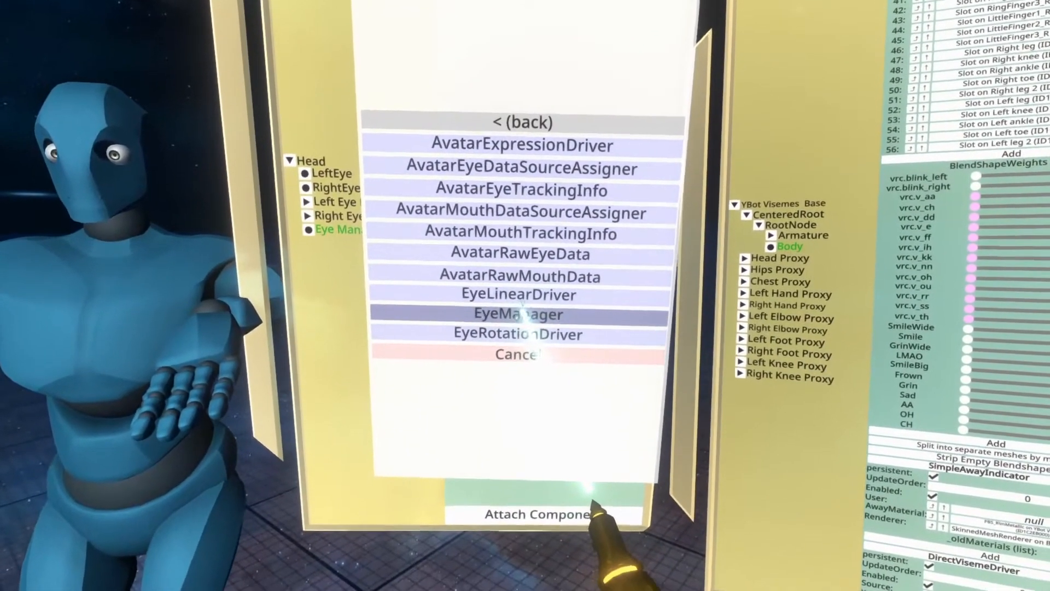
{"action": "left_click", "coordinate": [517, 314]}
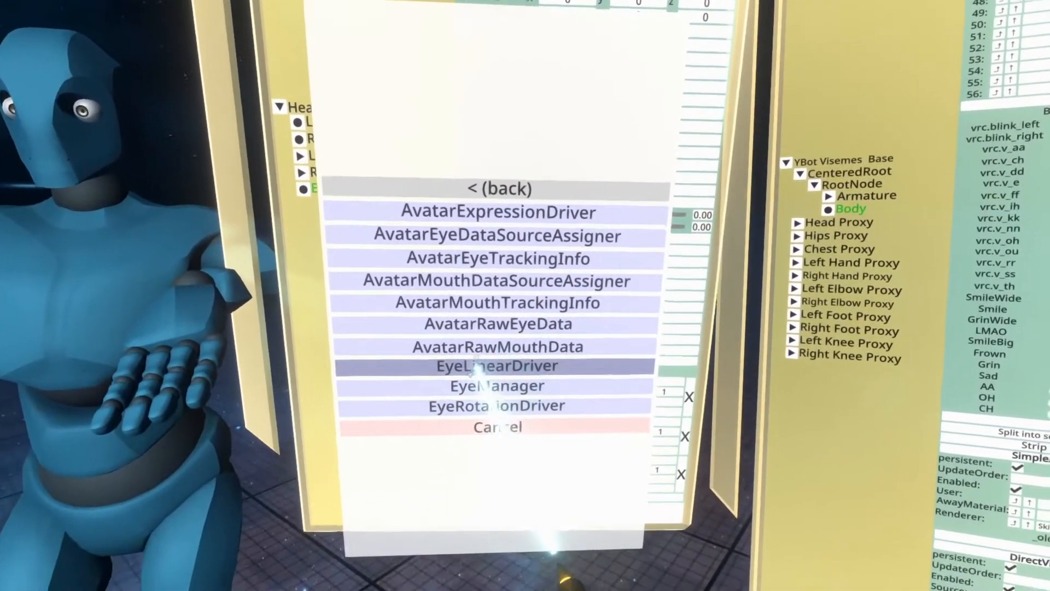
{"action": "left_click", "coordinate": [496, 365]}
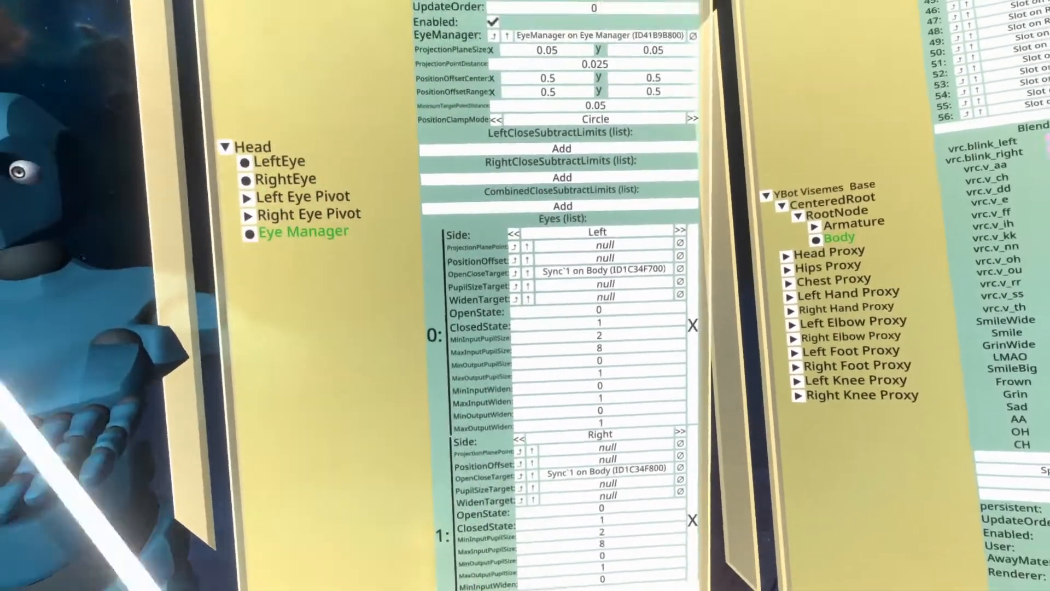
- Scroll the eye driver panel down to the right eye entry's state and pupil values
{"action": "scroll", "scroll_direction": "down", "scroll_amount": 3}
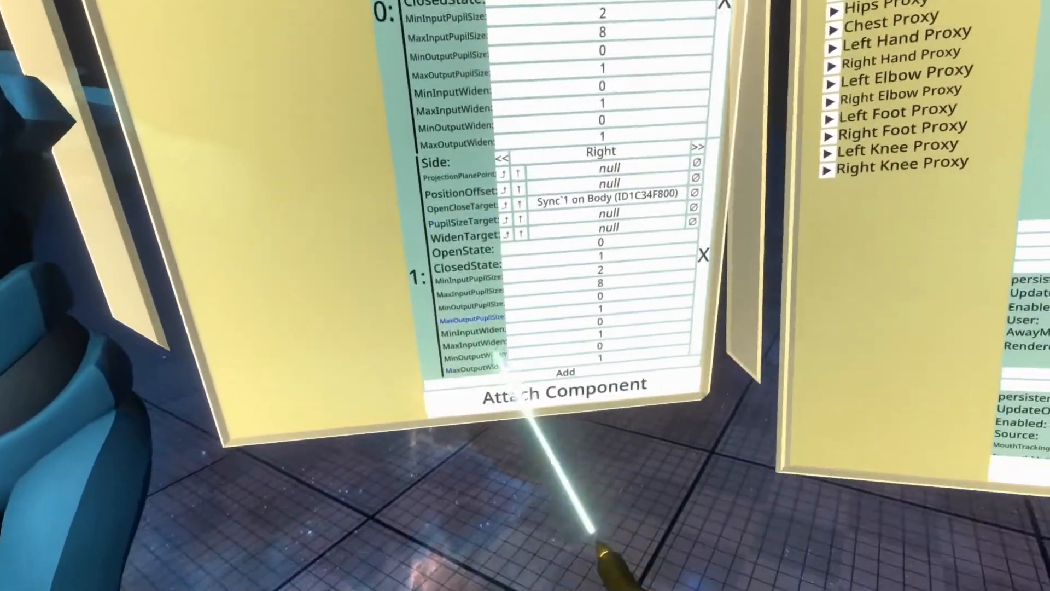
- Browse the attach-component list toward the EyeRotationDriver in the avatar category
{"action": "left_click", "coordinate": [564, 384]}
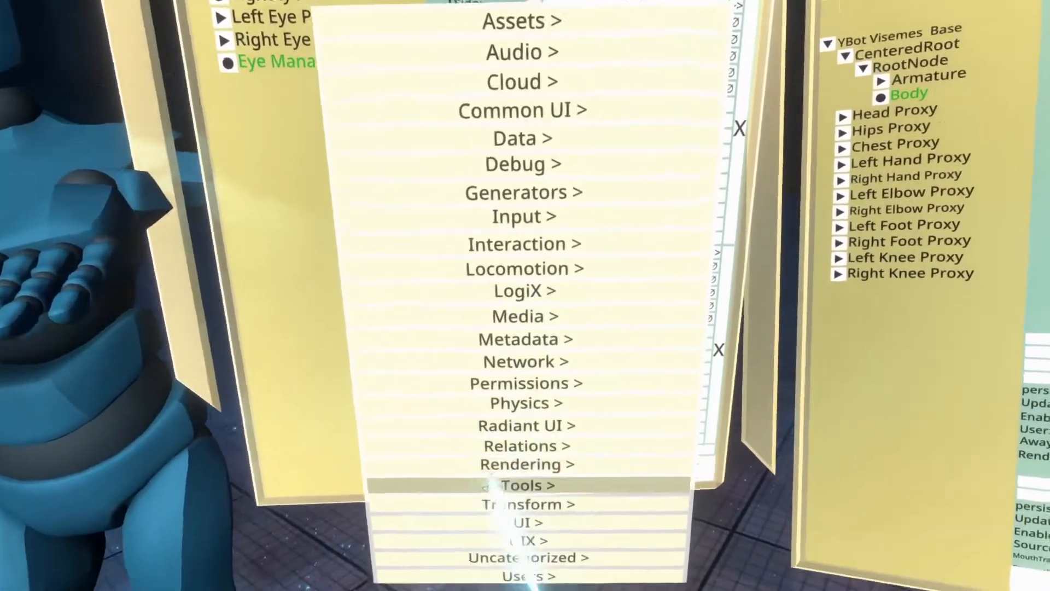
{"action": "left_click", "coordinate": [527, 485]}
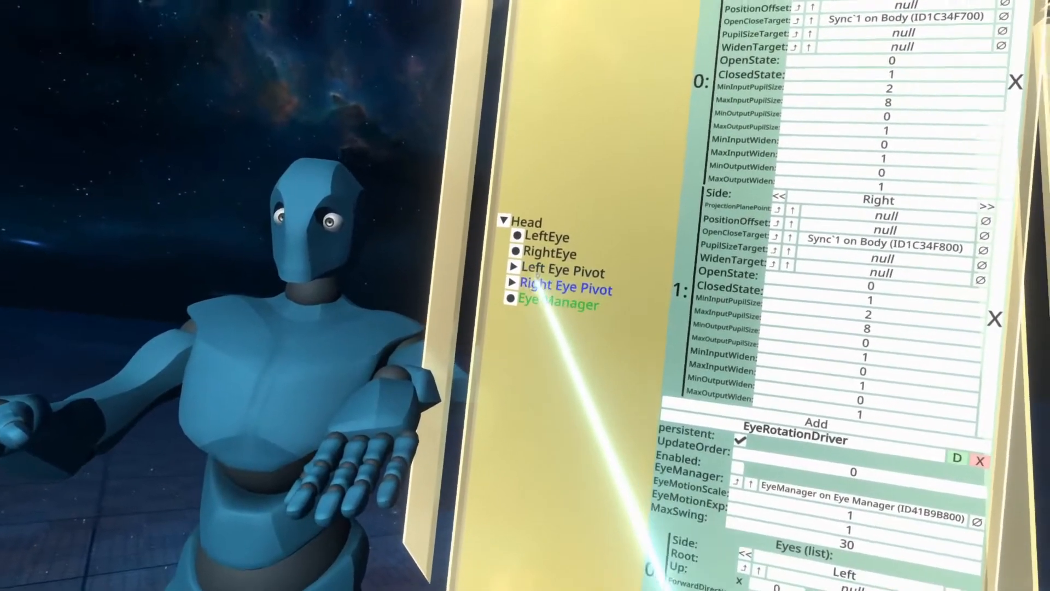
- Expand Left Eye Pivot and inspect the Eye_L slot's properties in the hierarchy
{"action": "left_click", "coordinate": [512, 271]}
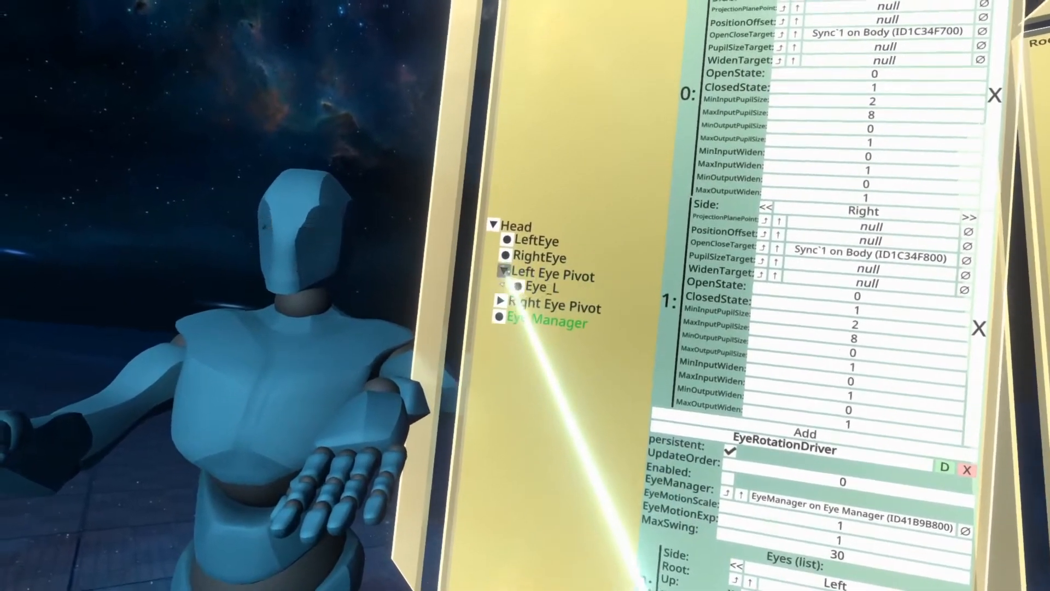
{"action": "left_click", "coordinate": [543, 287]}
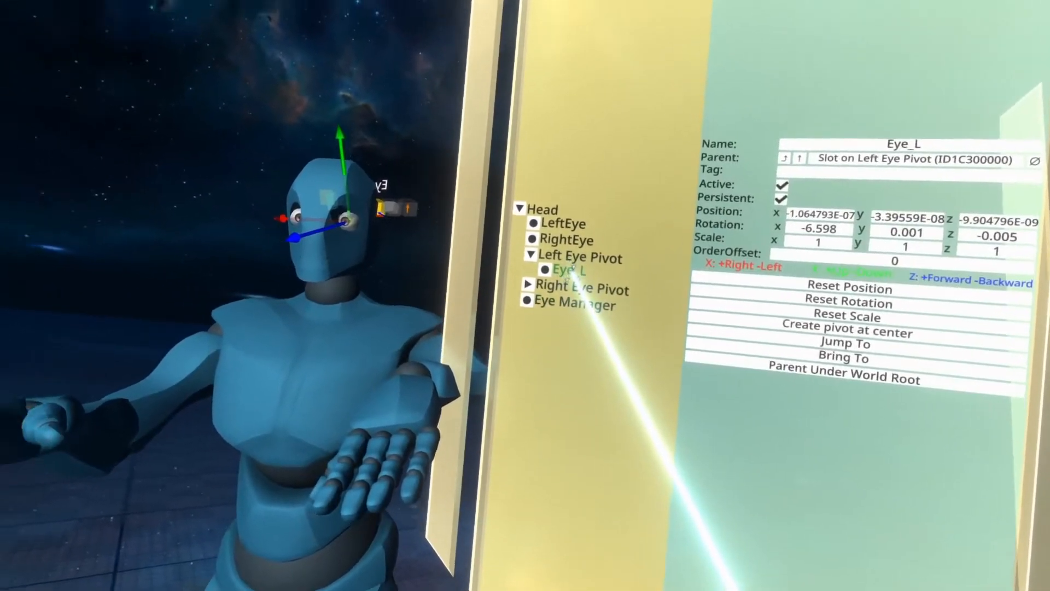
{"action": "left_click", "coordinate": [580, 257]}
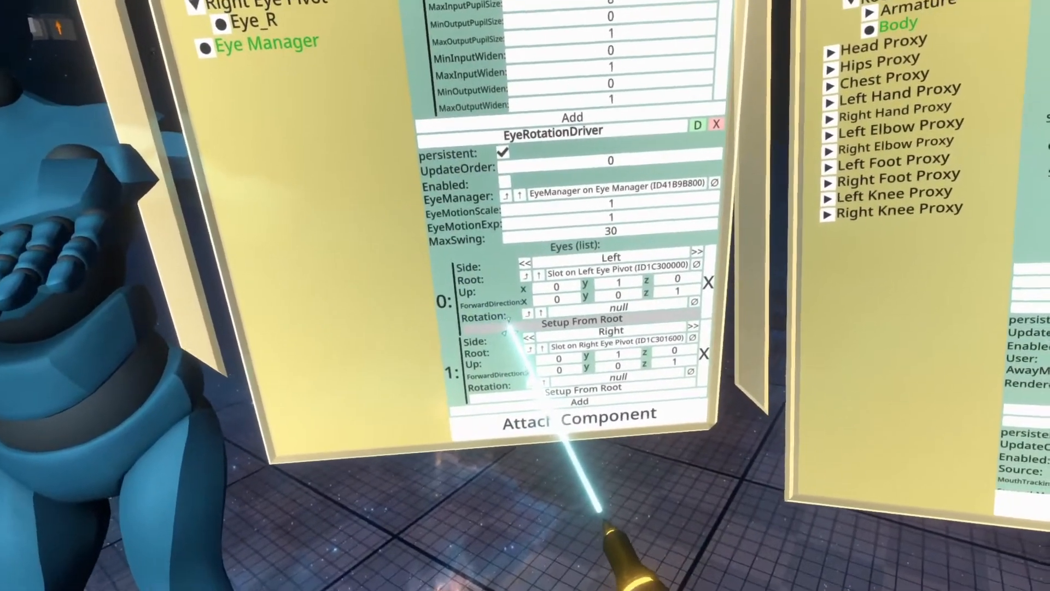
- Fill the left eye's orientation on the EyeRotationDriver from its Left Eye Pivot
{"action": "left_click", "coordinate": [580, 319]}
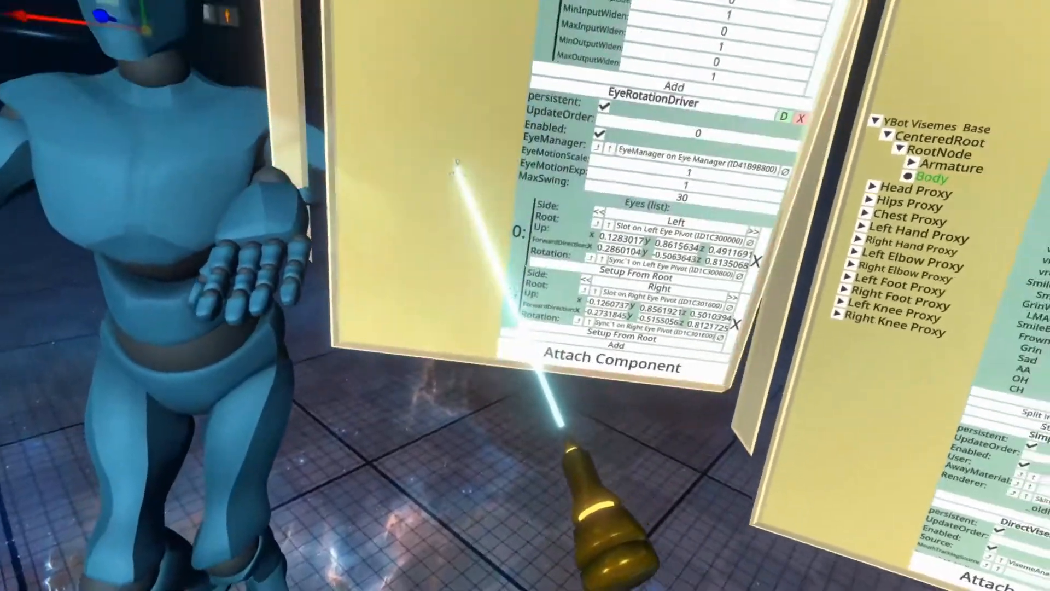
- Attach AvatarUserReferenceAssigner from Users > Avatar to the Eye Manager slot
{"action": "left_click", "coordinate": [596, 366]}
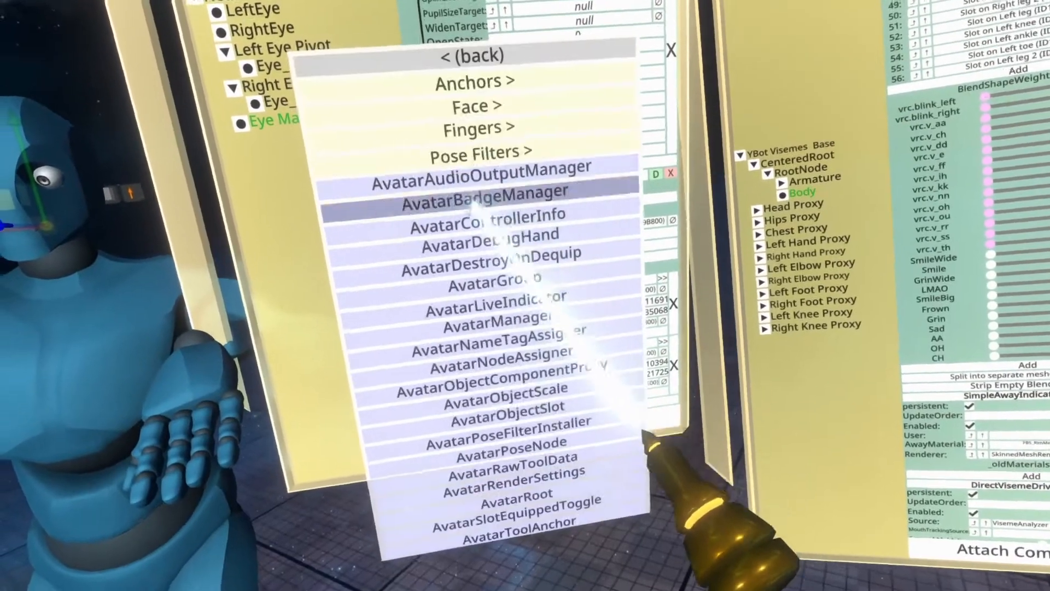
{"action": "scroll", "scroll_direction": "down", "scroll_amount": 3}
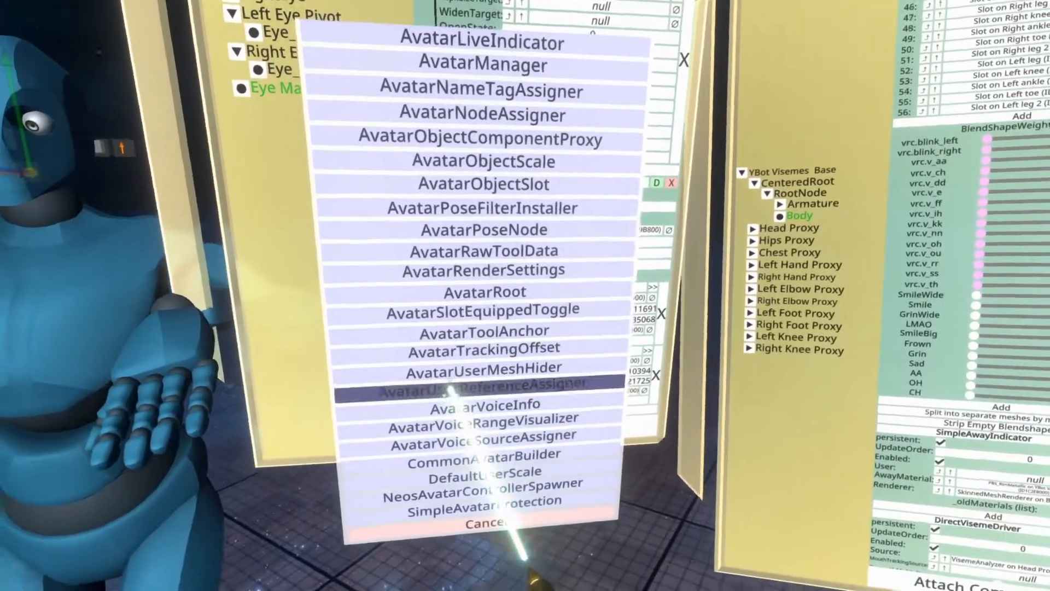
{"action": "left_click", "coordinate": [482, 386]}
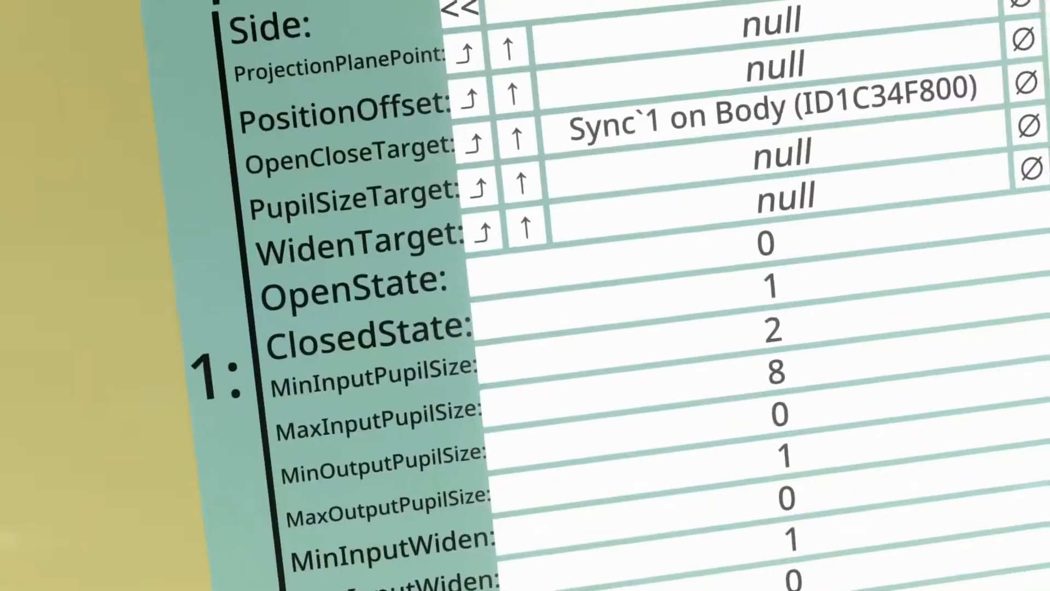
{"action": "scroll", "scroll_direction": "down", "scroll_amount": 3}
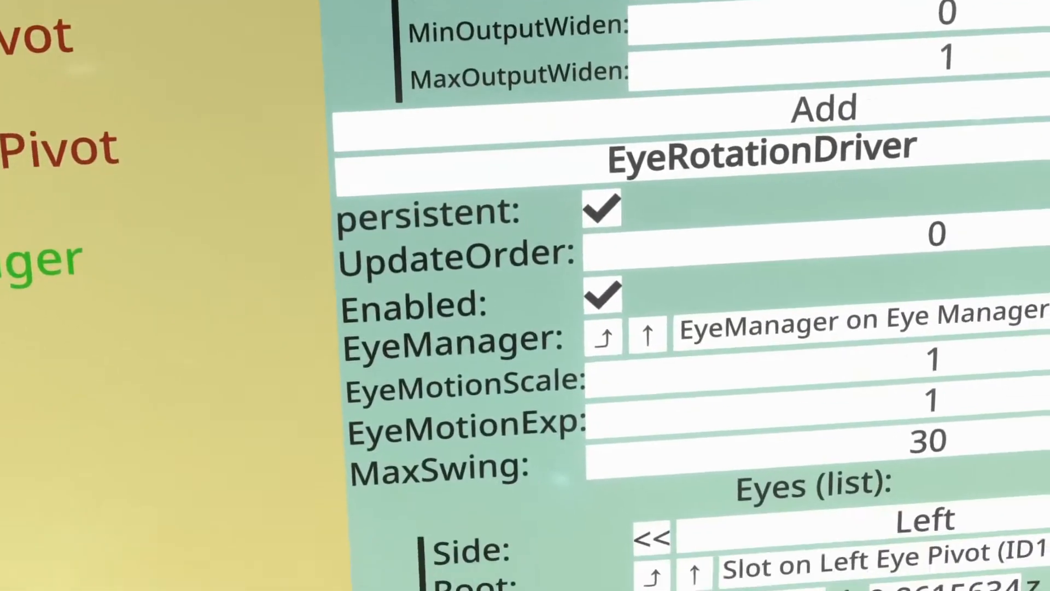